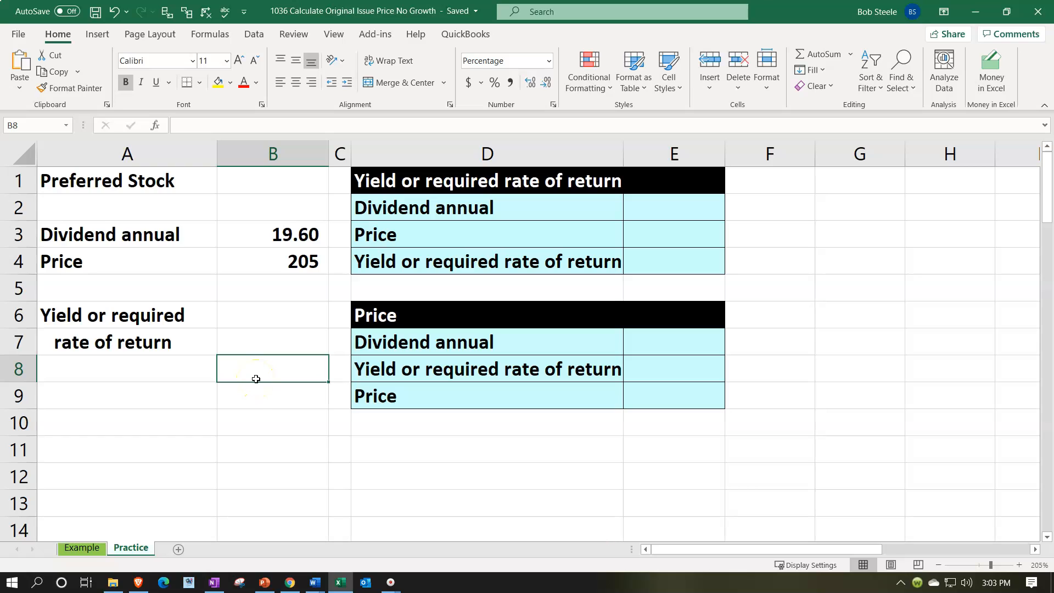
mouse_move(229, 420)
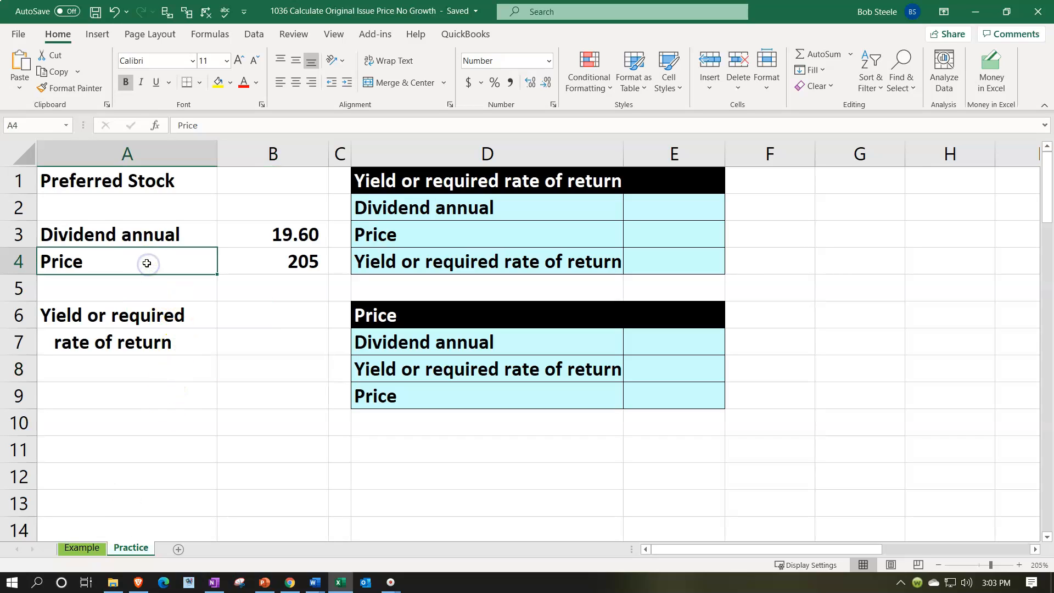
Review the Dividend annual and Price labels and the 19.60 and 205 values in the source table.
click(485, 261)
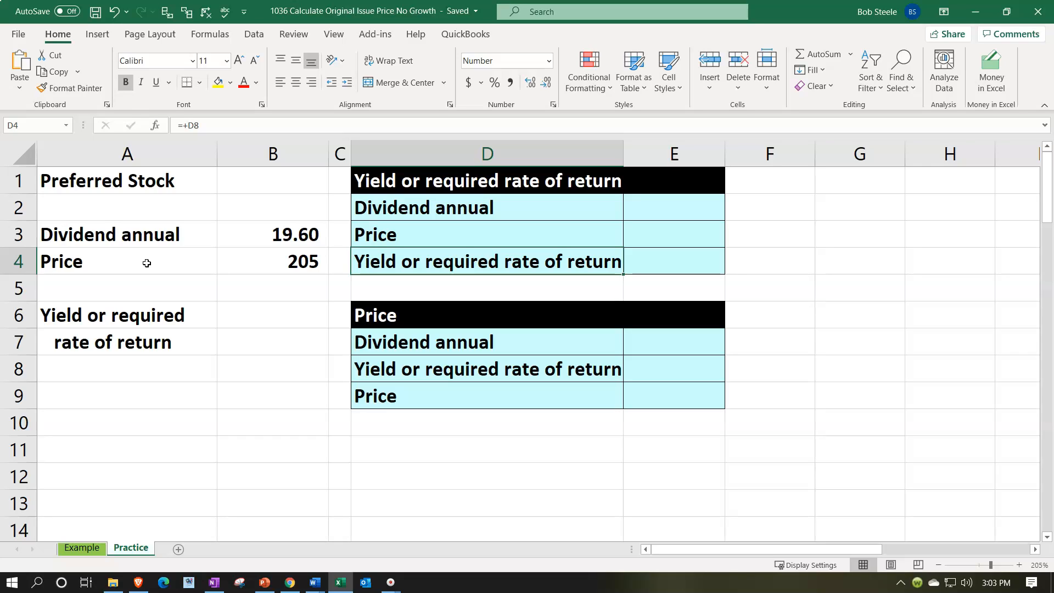
click(340, 261)
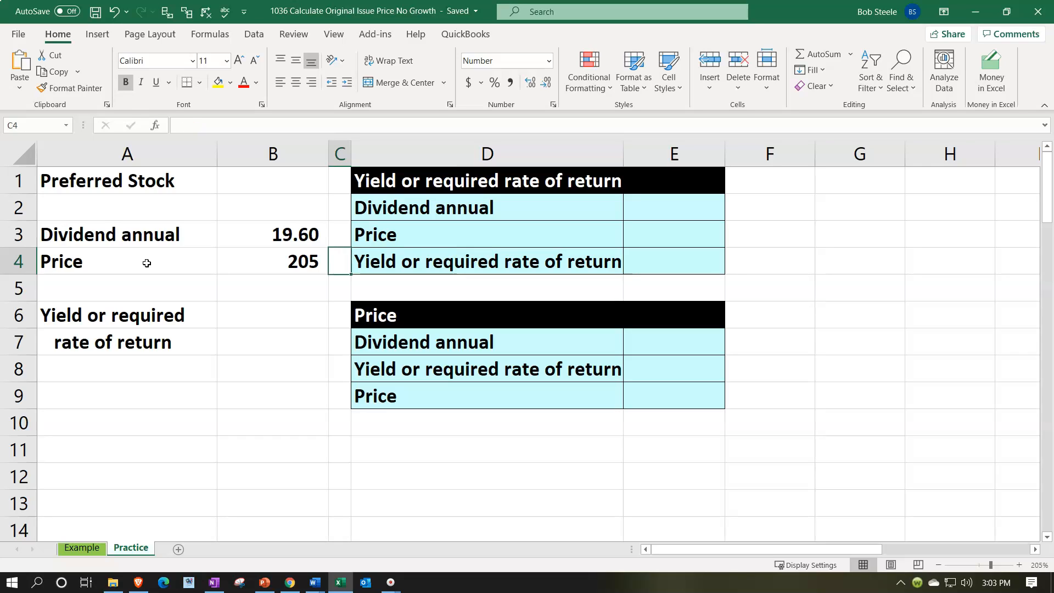
click(272, 261)
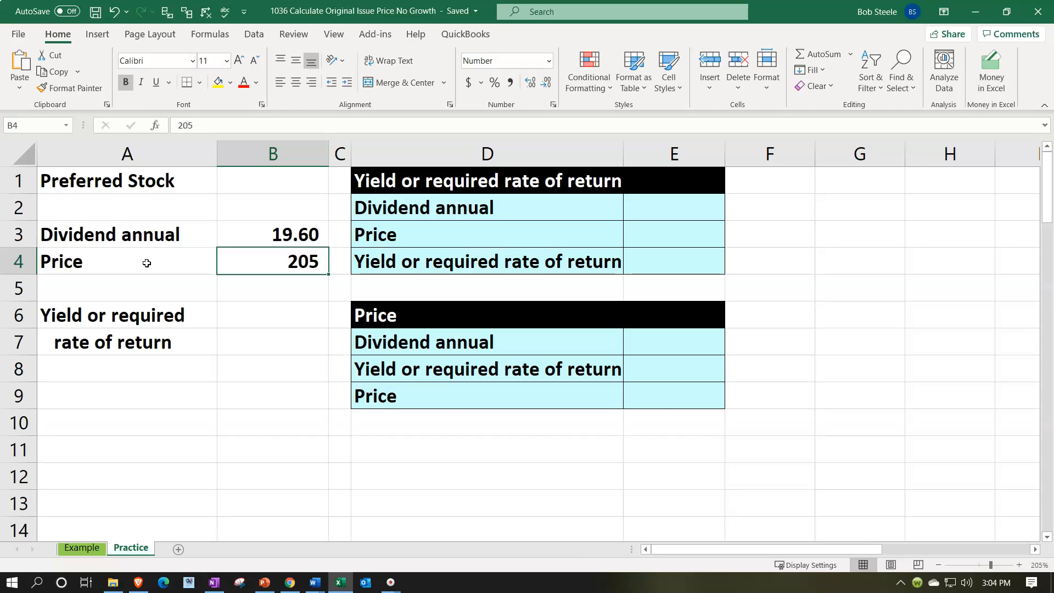
click(126, 234)
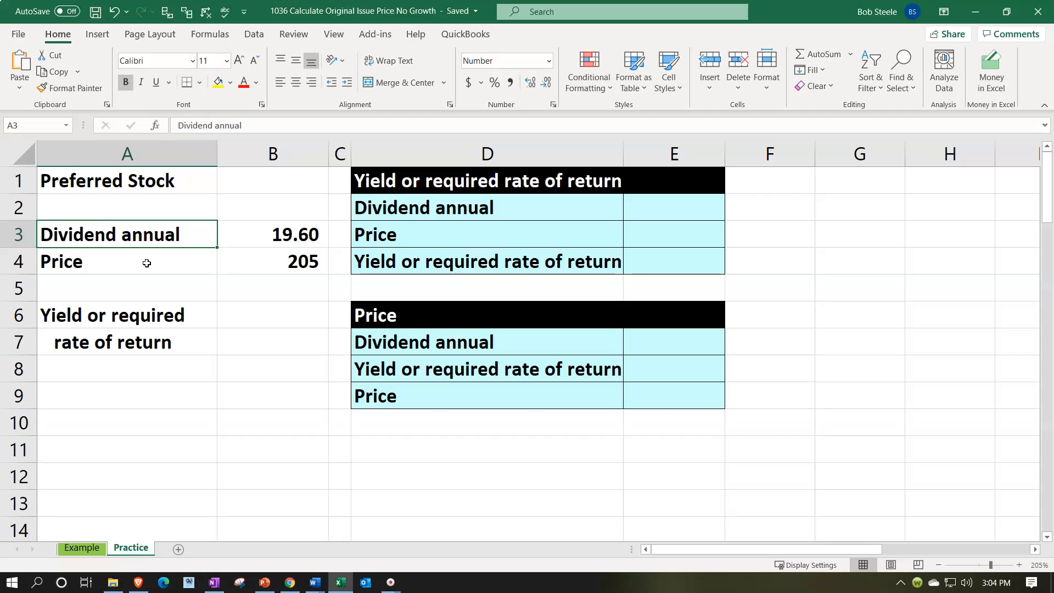
click(127, 261)
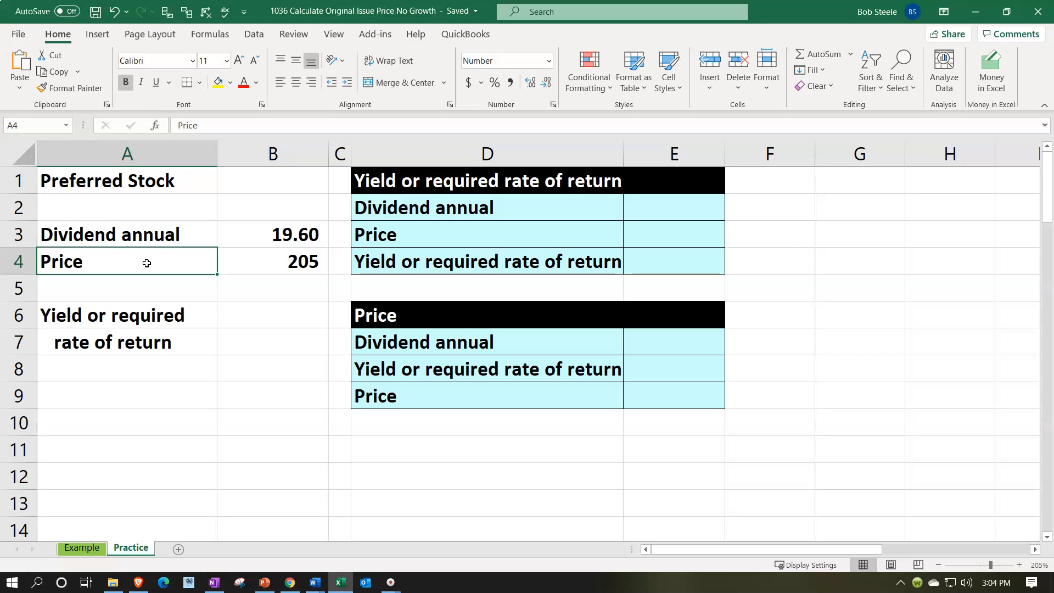
Link the yield table's Dividend annual cell to the 19.60 dividend with =B3.
click(673, 262)
text(=)
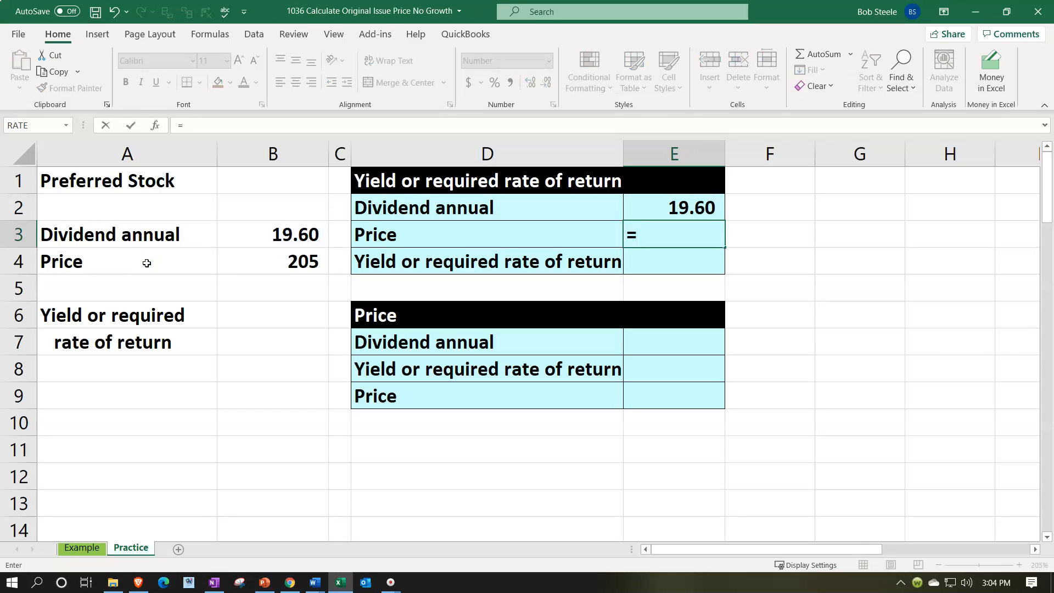
Fill price 205.00 via =B4 and yield =E2/E3 shown as 9.56%, with the price underlined.
key(enter)
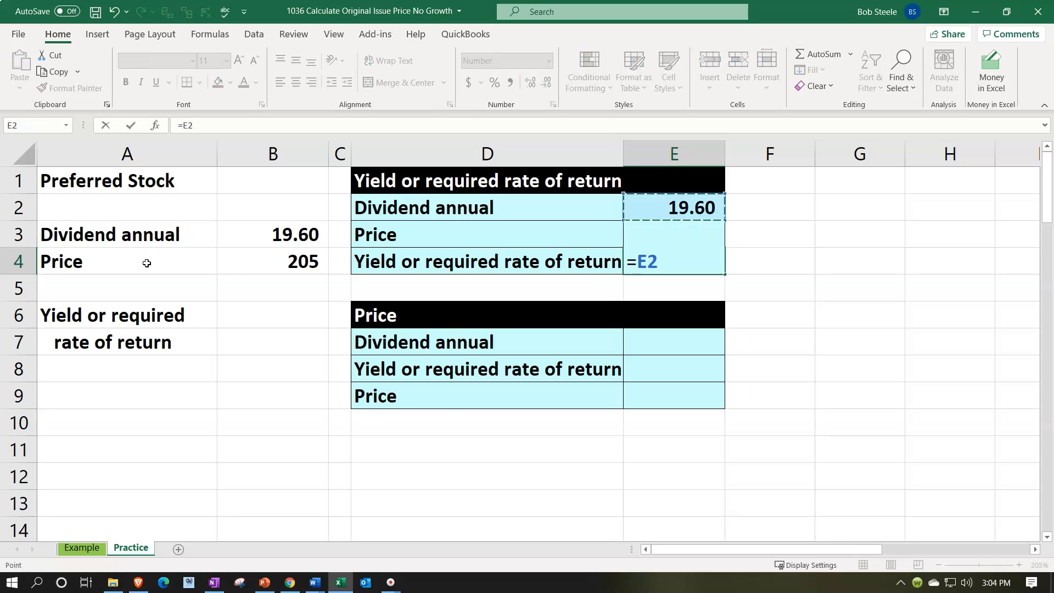
text(/E3)
key(Enter)
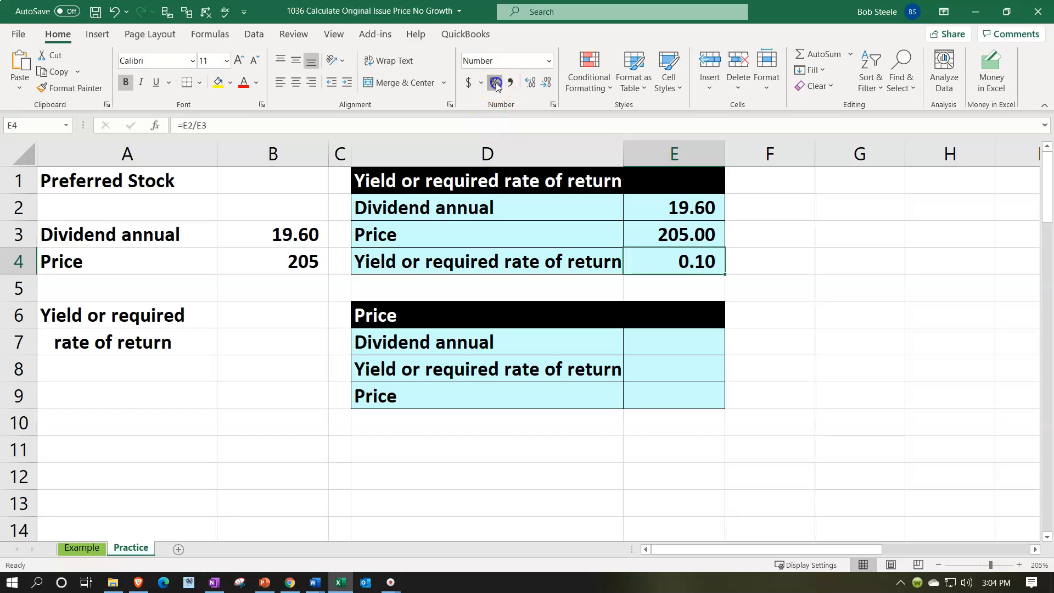
click(494, 82)
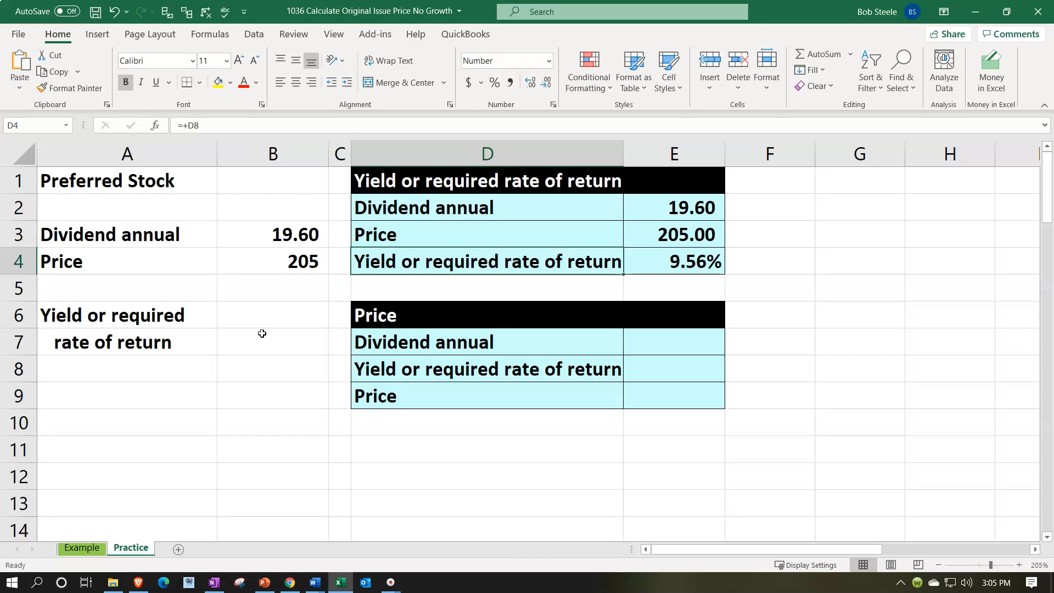
click(673, 262)
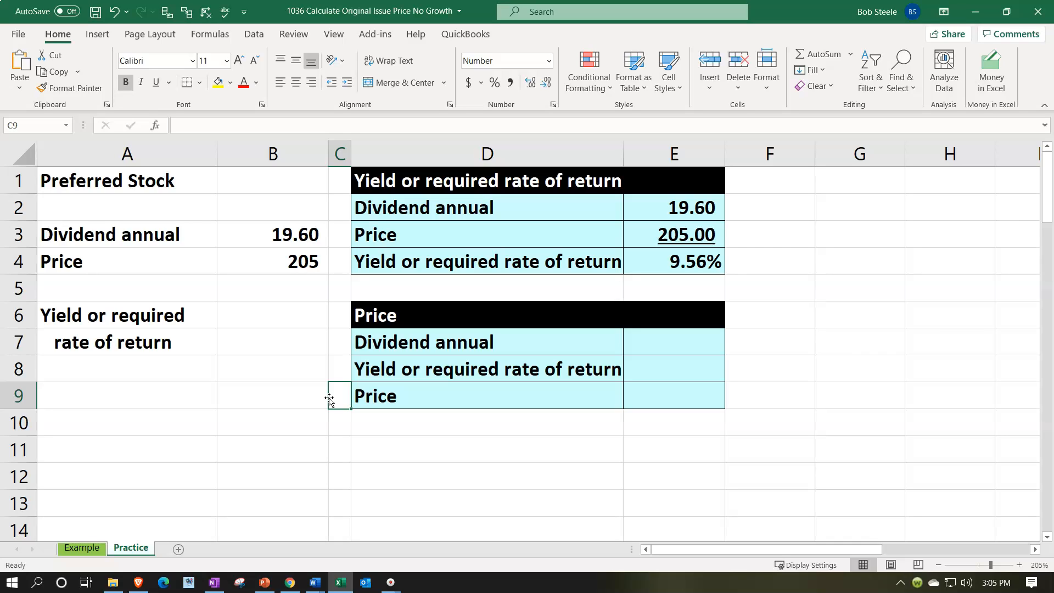
click(485, 395)
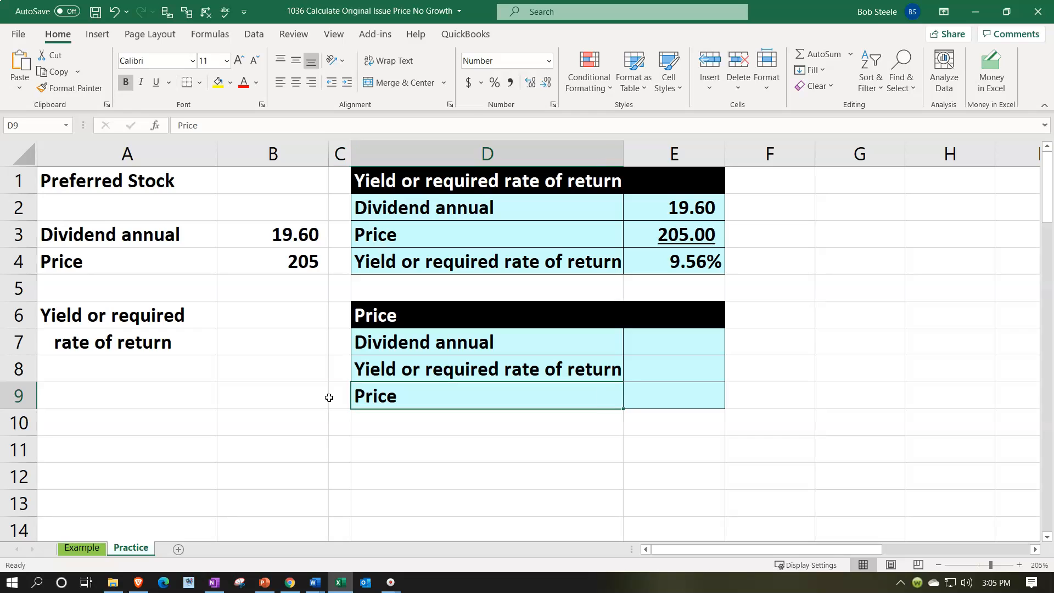
Link the price table's dividend to 19.60 with =B7 and its yield to 9.56% with two decimals.
click(673, 341)
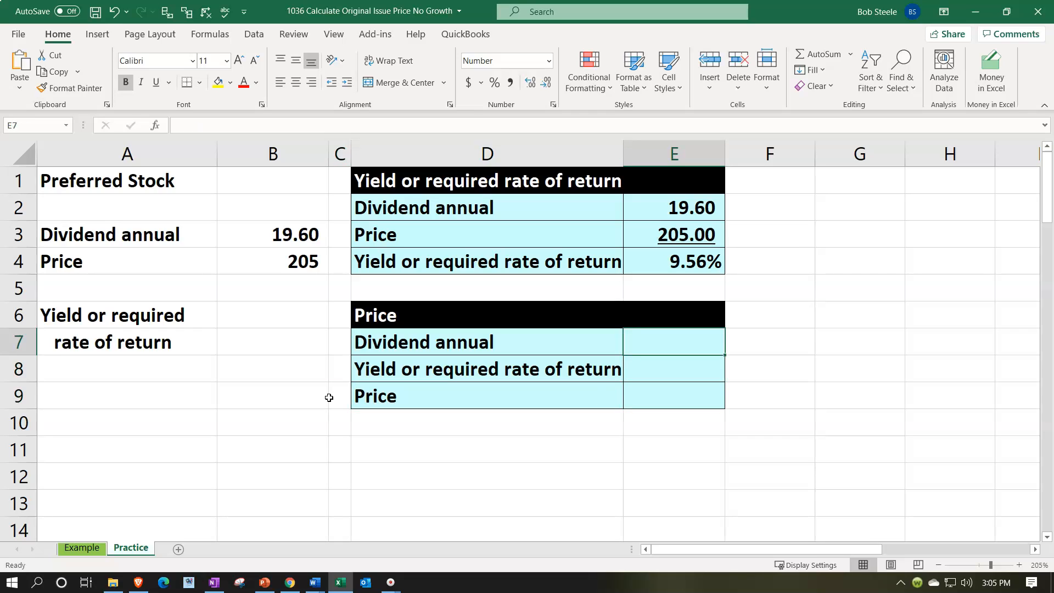
text(=B7)
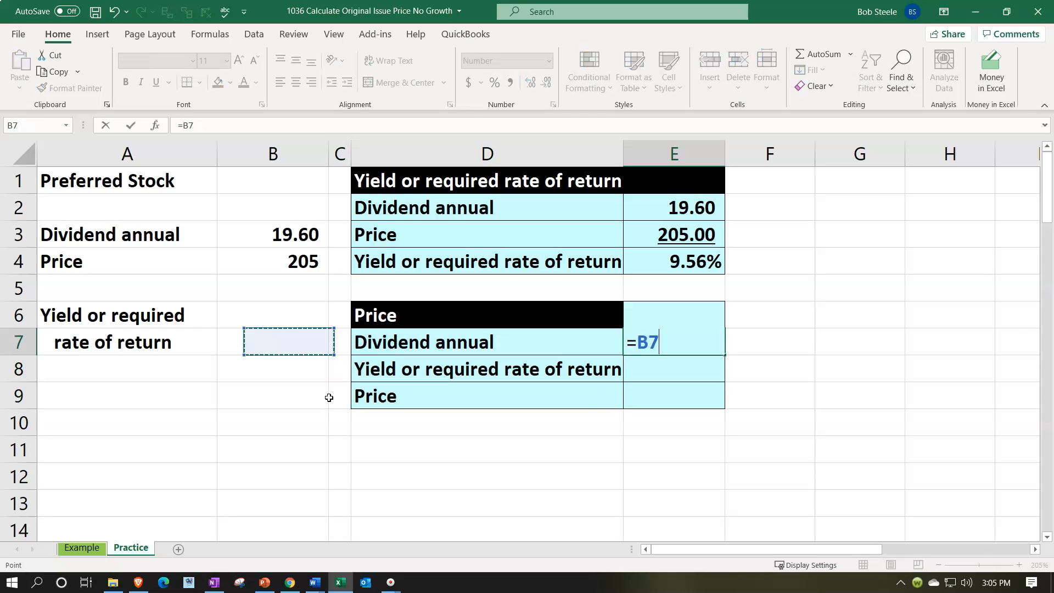
key(enter)
text(=E4)
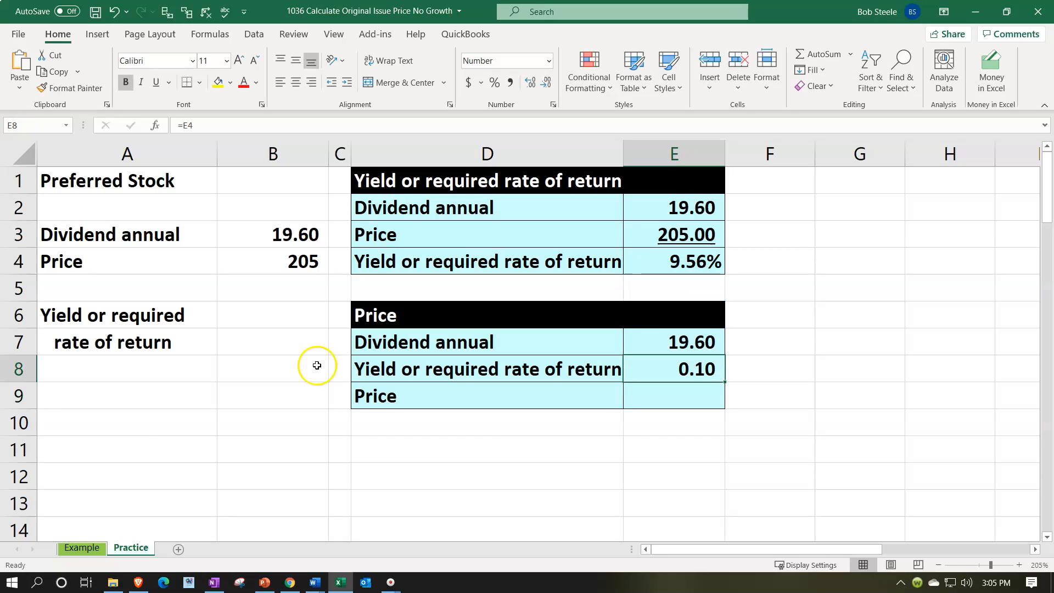
click(493, 83)
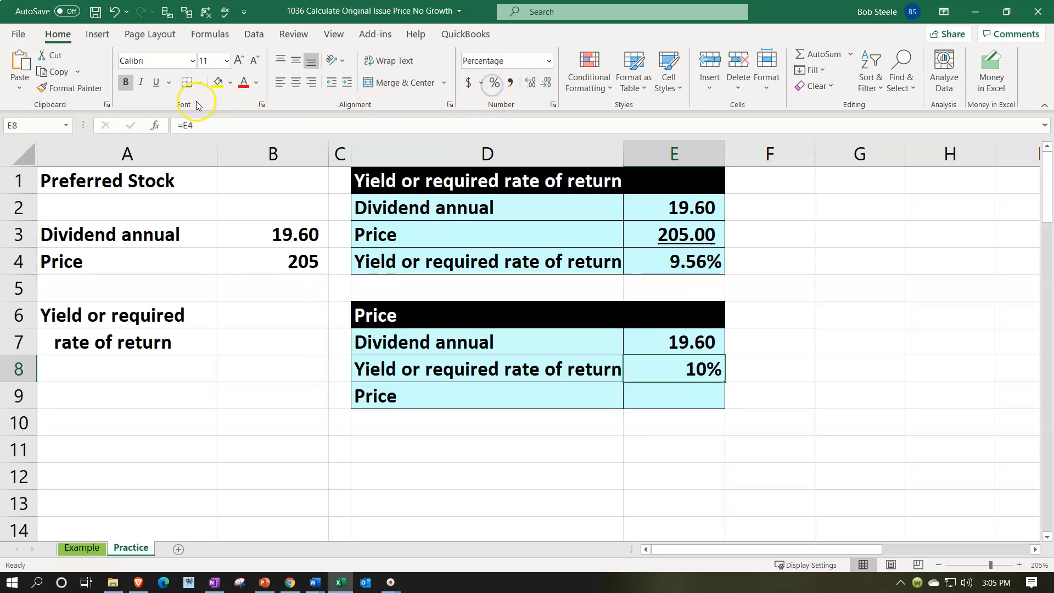
click(156, 83)
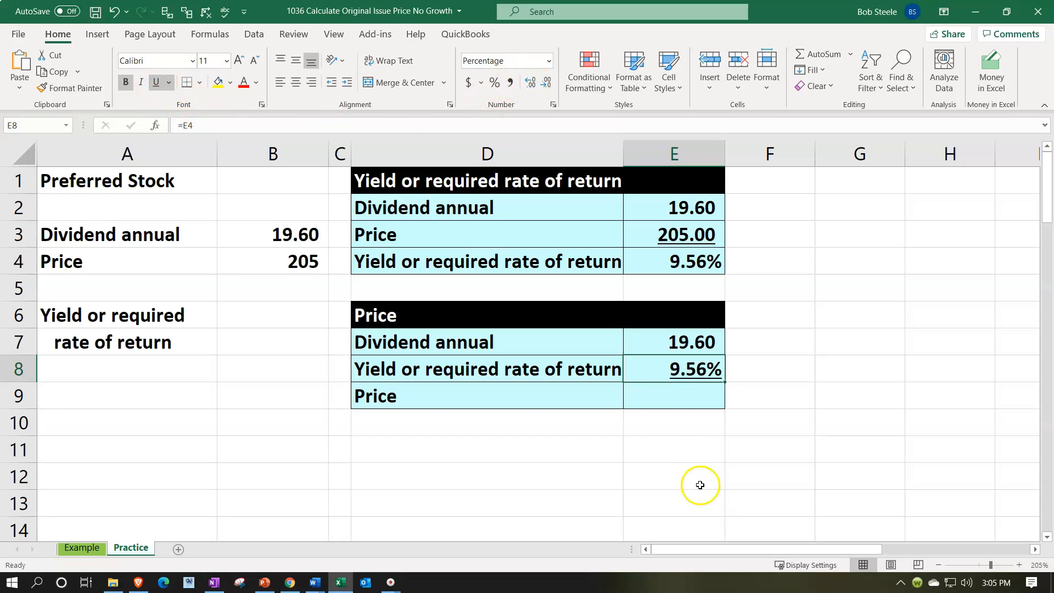
click(673, 395)
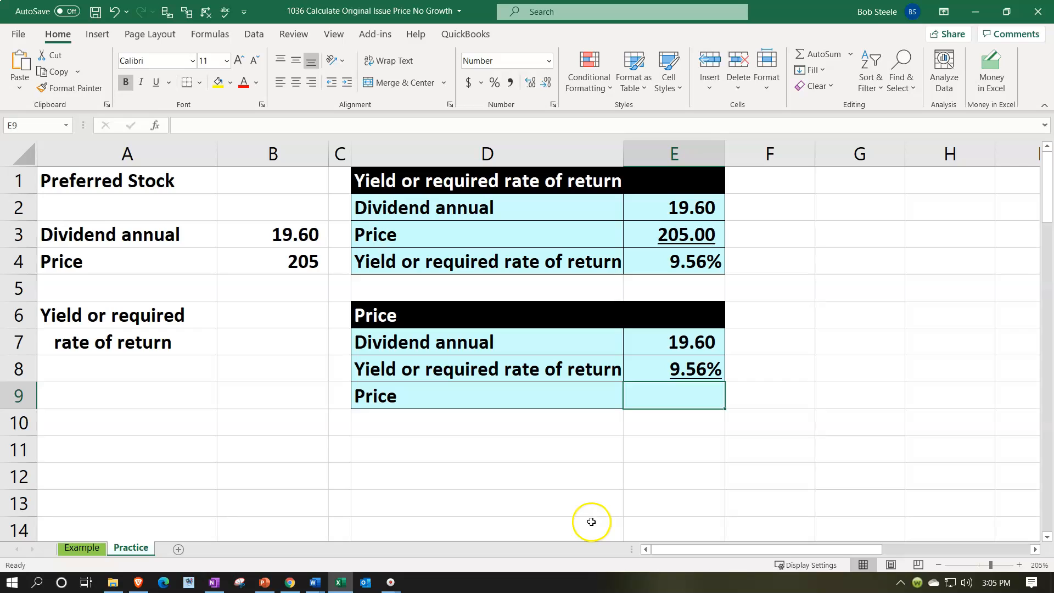
Enter Price as =E7/E8, dividend over yield, giving 205.00.
text(=)
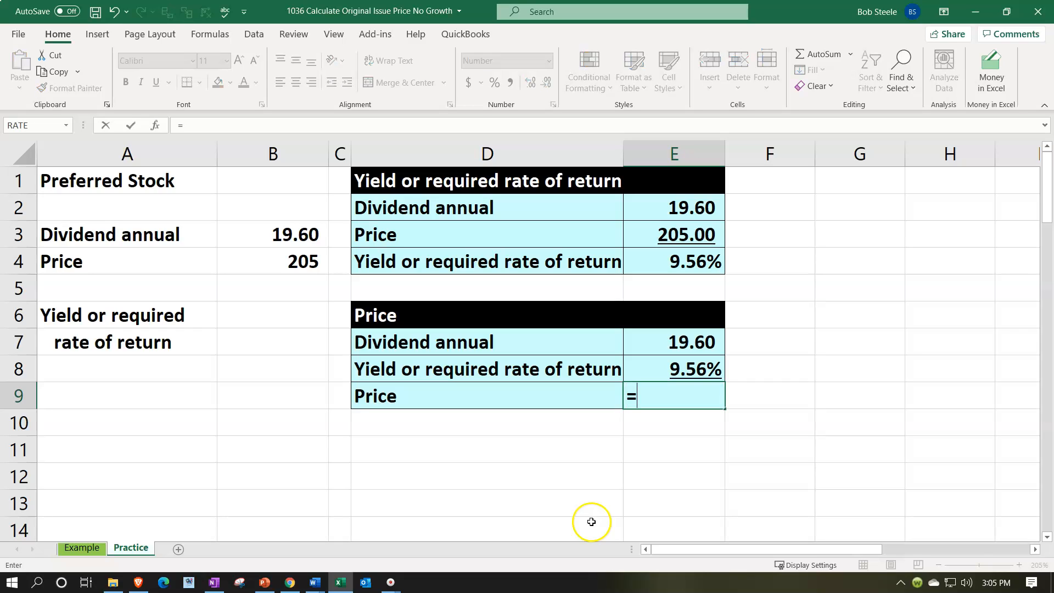
click(673, 342)
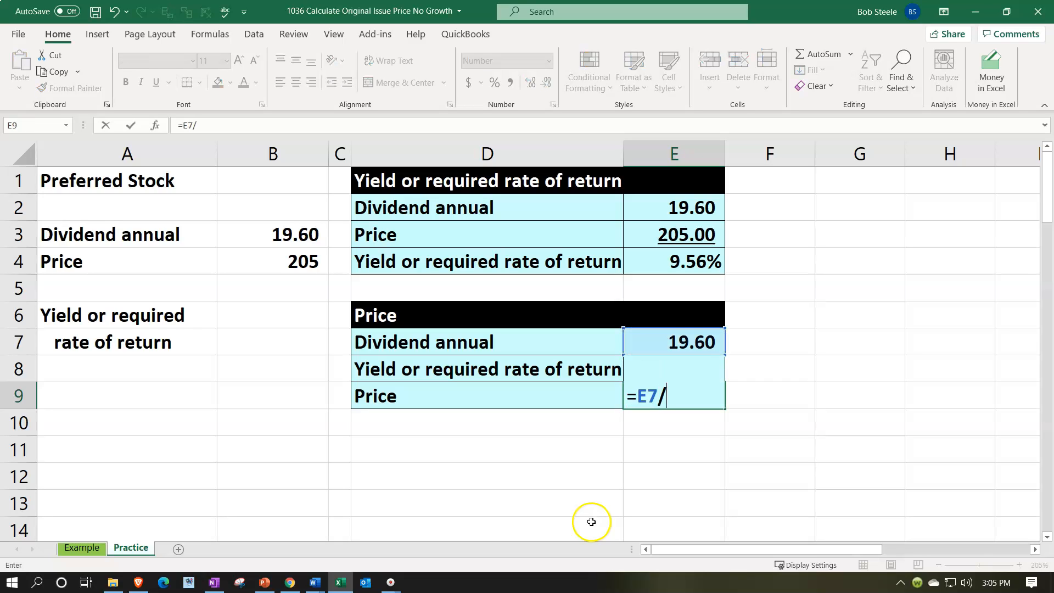
key(Enter)
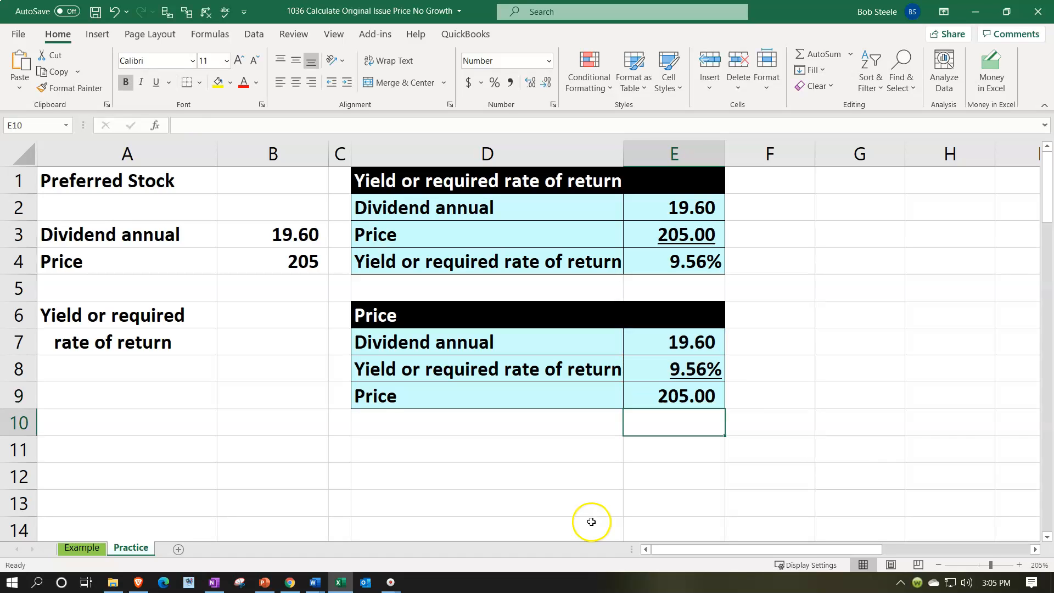